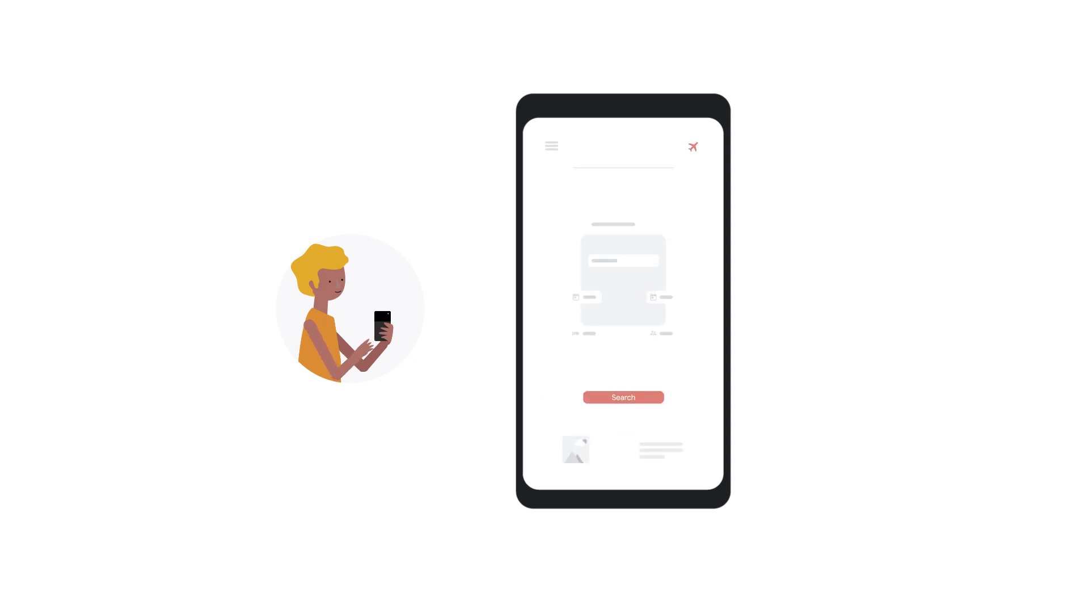
left_click(623, 397)
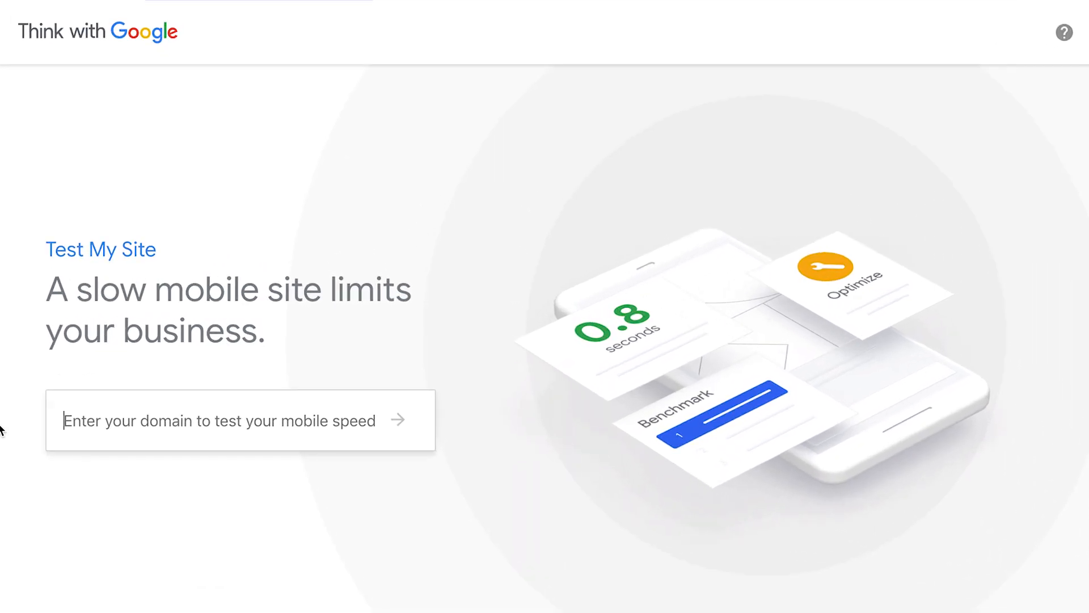
type("www.myhappyclothes.com")
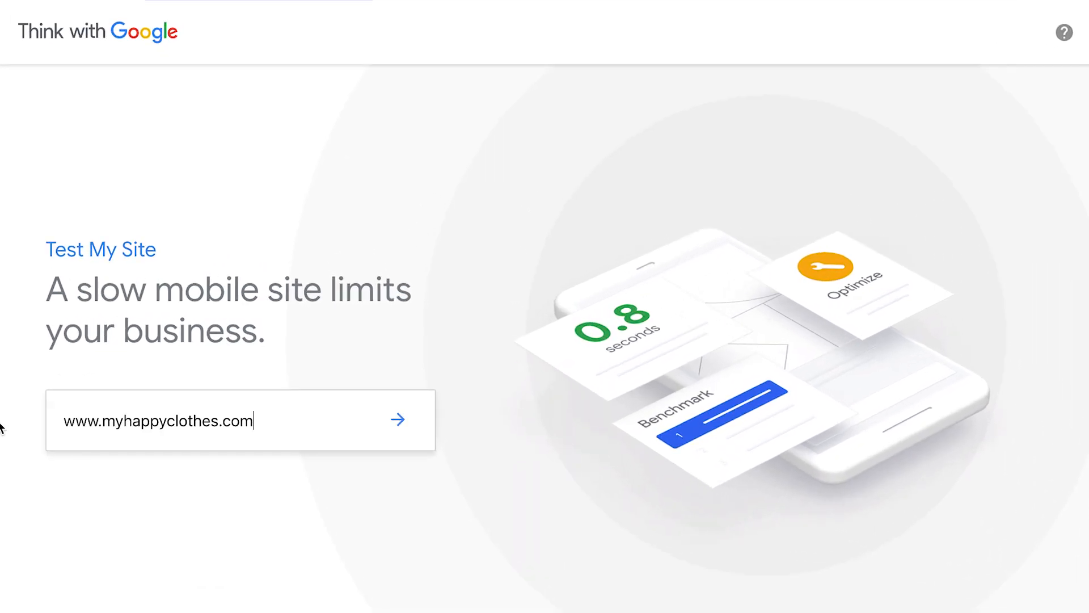
left_click(399, 419)
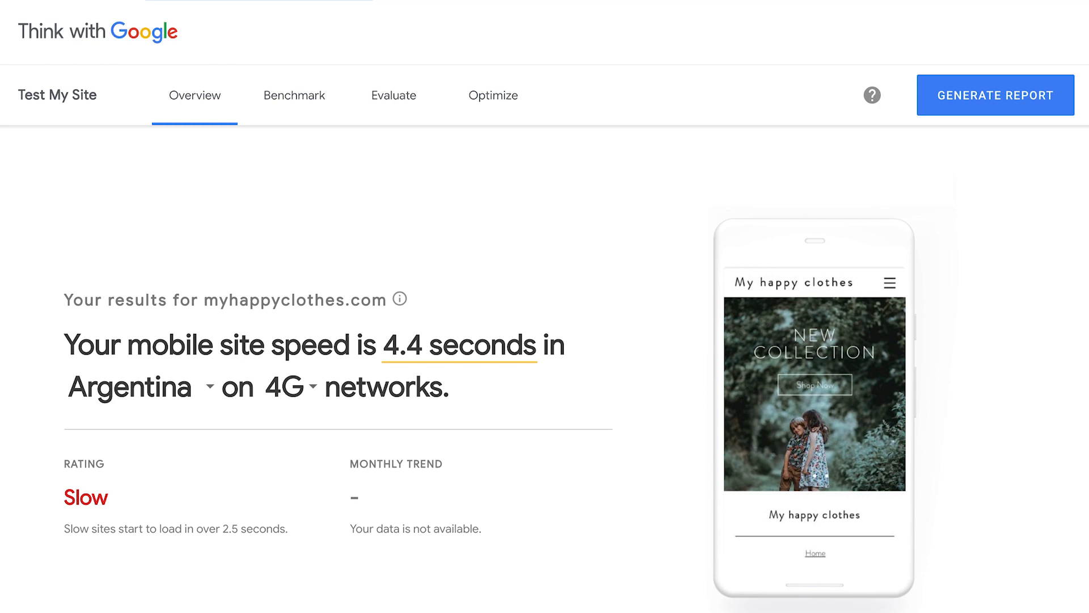
left_click(393, 95)
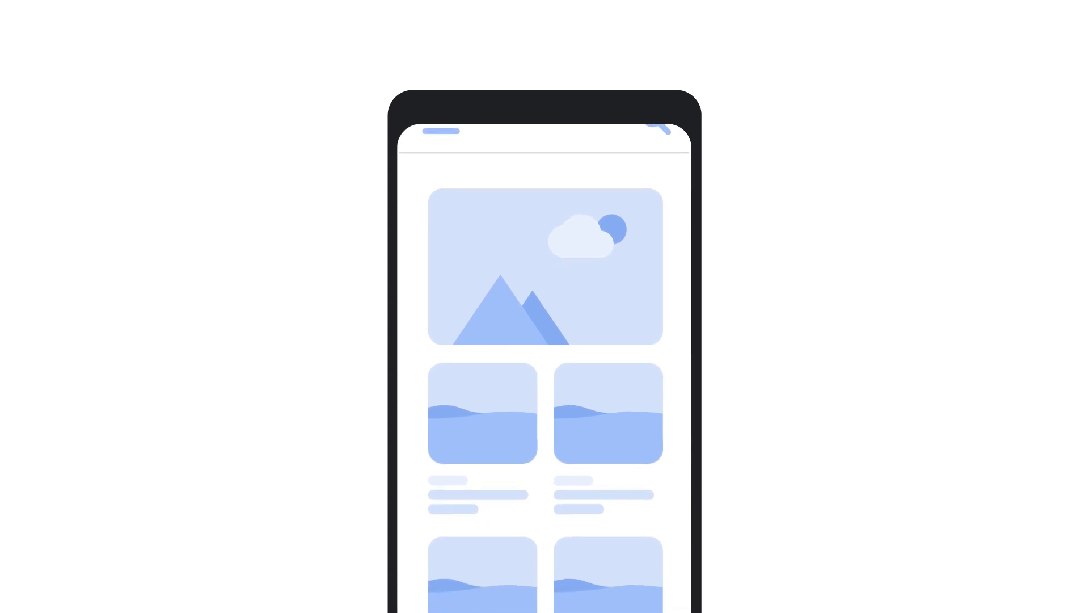
Step: Advance to the MHC home page mockup with the 20% off onesies banner and product grid
scroll("down", 3)
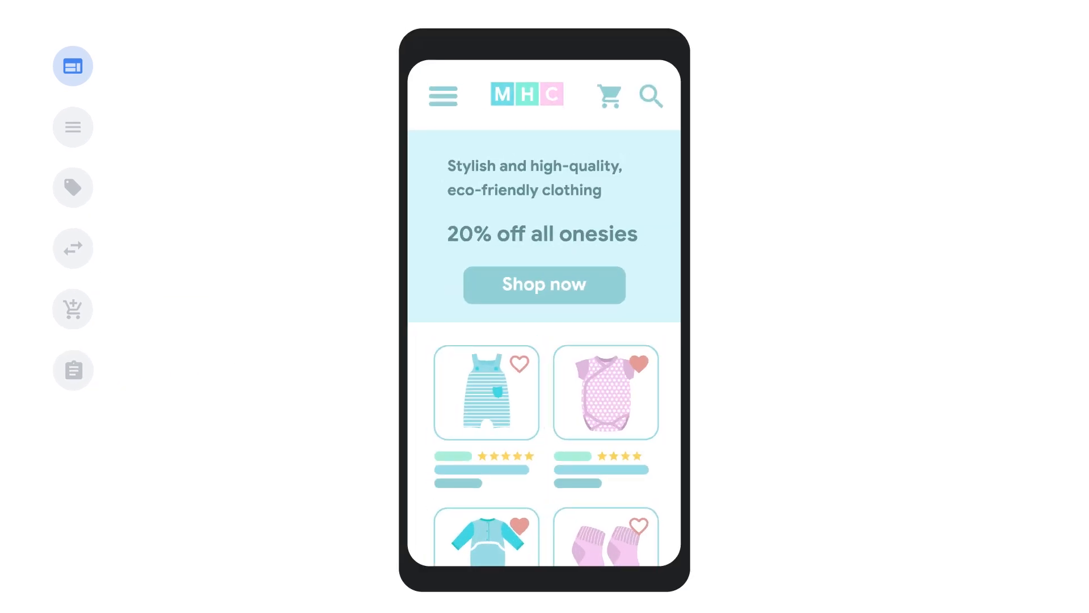
Step: Advance to the side-by-side A/B home page variants, B adding free international shipping
scroll("down", 3)
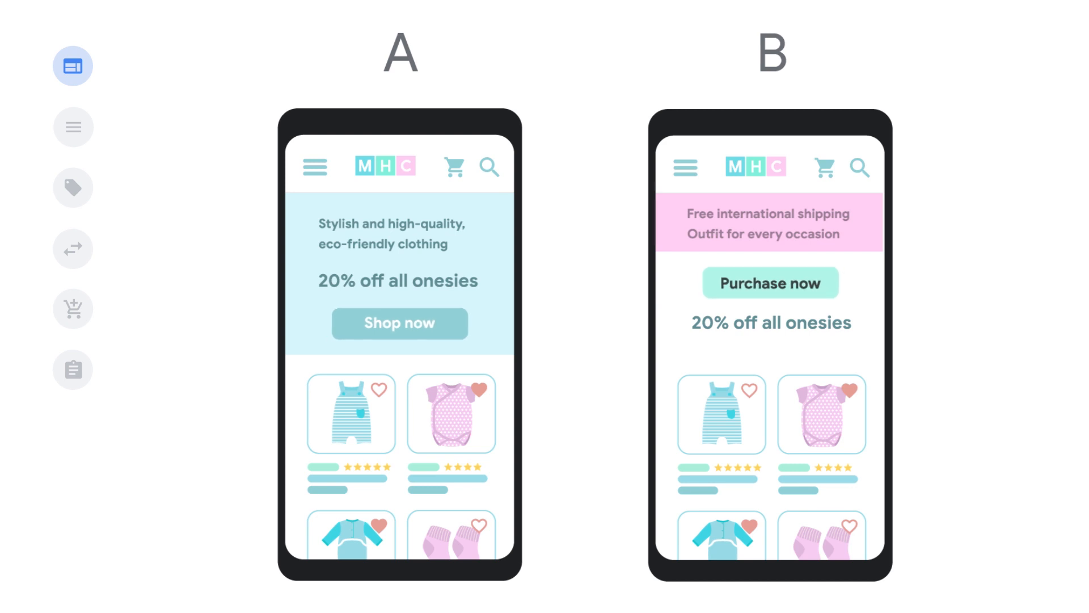
Step: Switch to the second sidebar section and search the shop for onesies
left_click(73, 127)
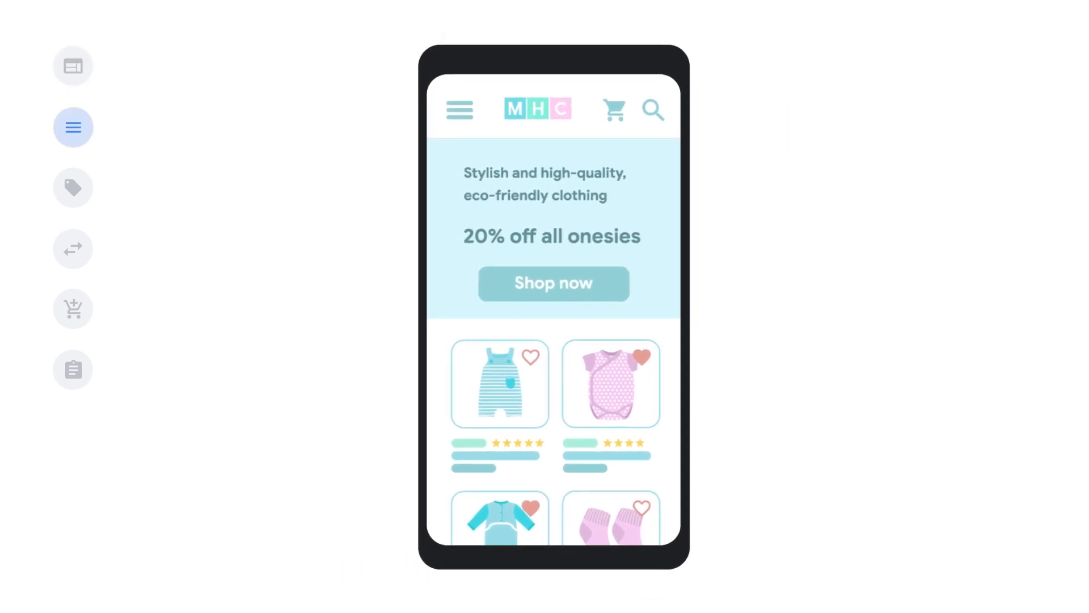
left_click(459, 109)
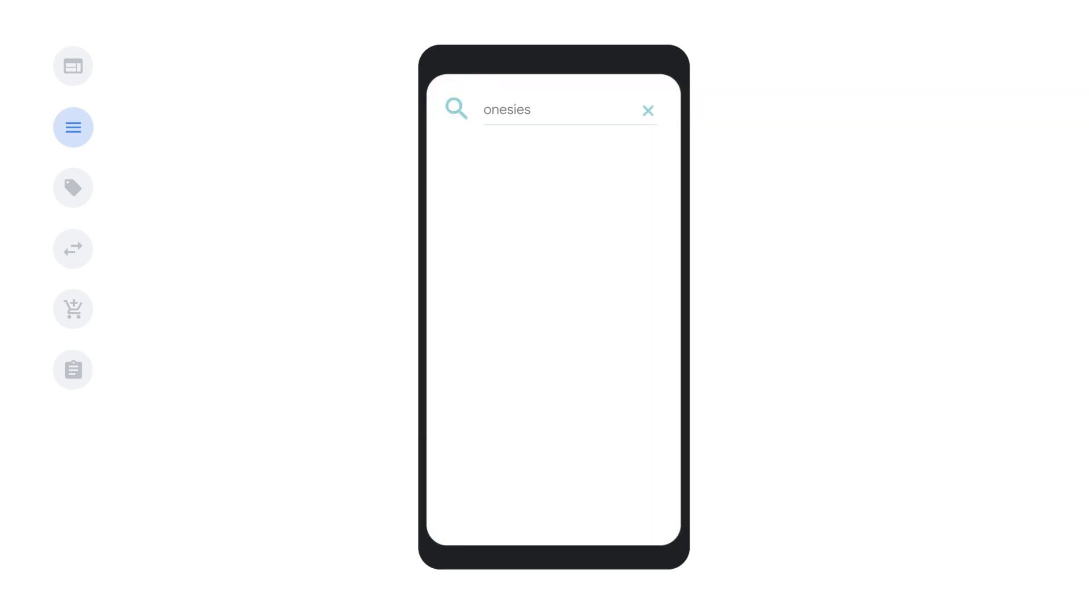
left_click(556, 110)
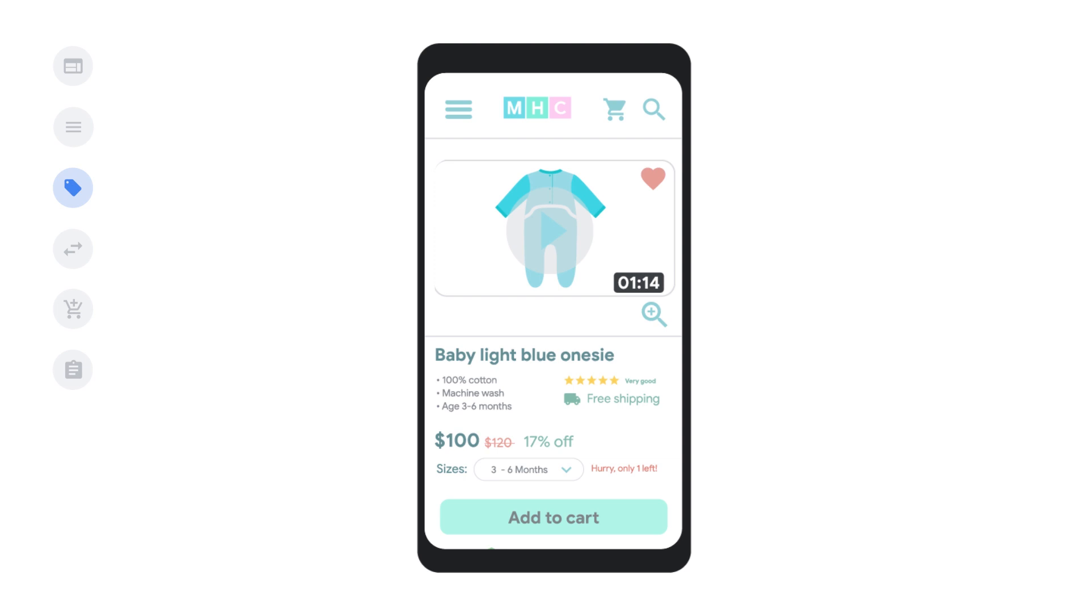
Step: Expand Happy tips on the Baby light blue onesie page to reveal its video
scroll("down", 3)
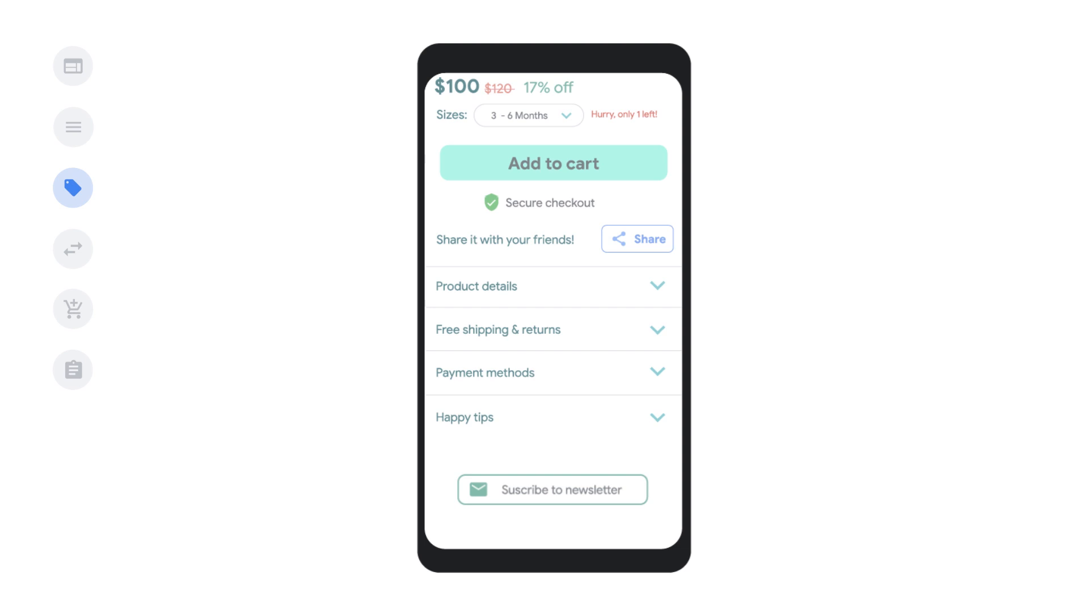
left_click(464, 418)
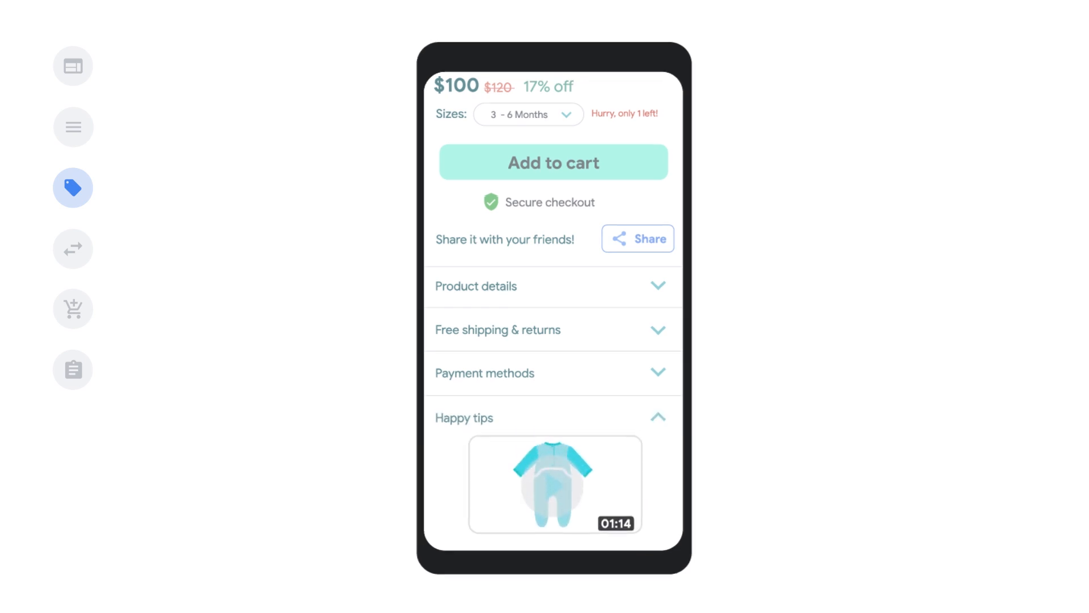
left_click(73, 247)
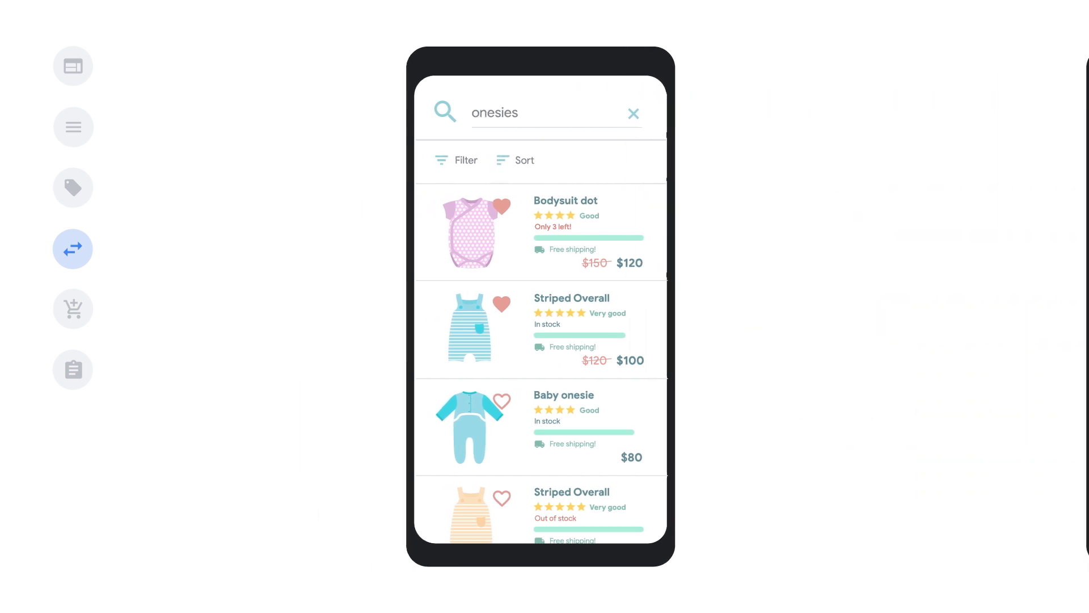
Step: Show the onesies result filters, then the cart holding one Baby light blue onesie at $100.00
left_click(456, 161)
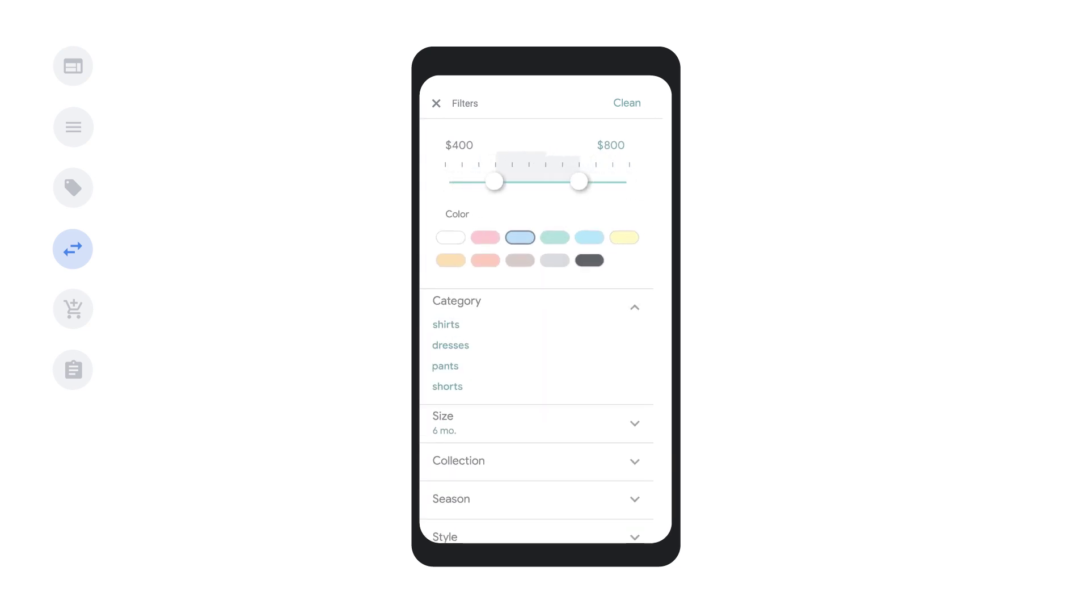
left_click(74, 308)
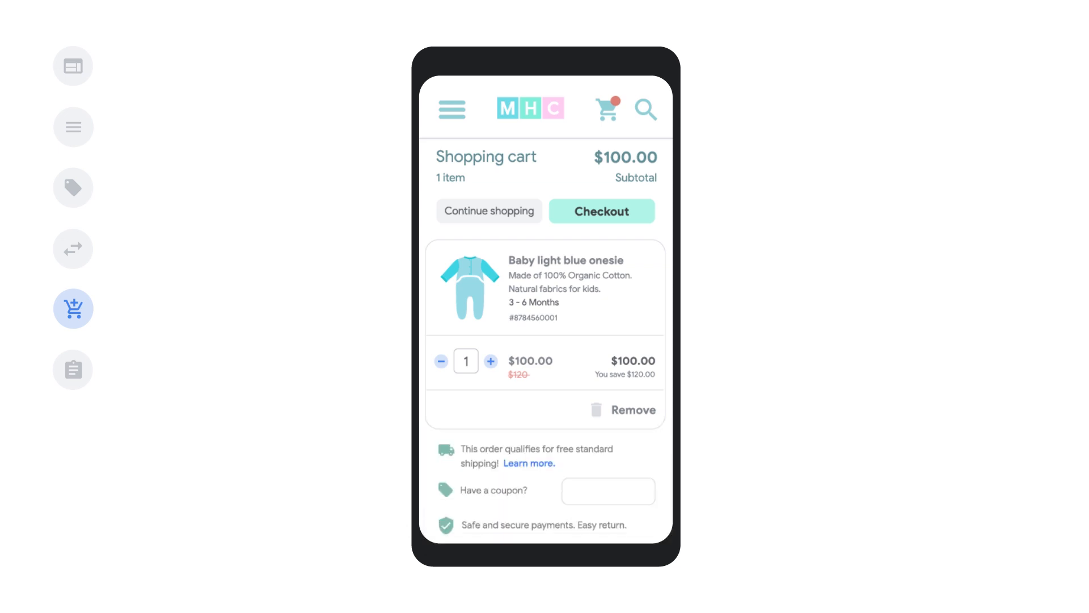
Step: Proceed to checkout and reveal the My information form down to Continue to shipping
left_click(601, 211)
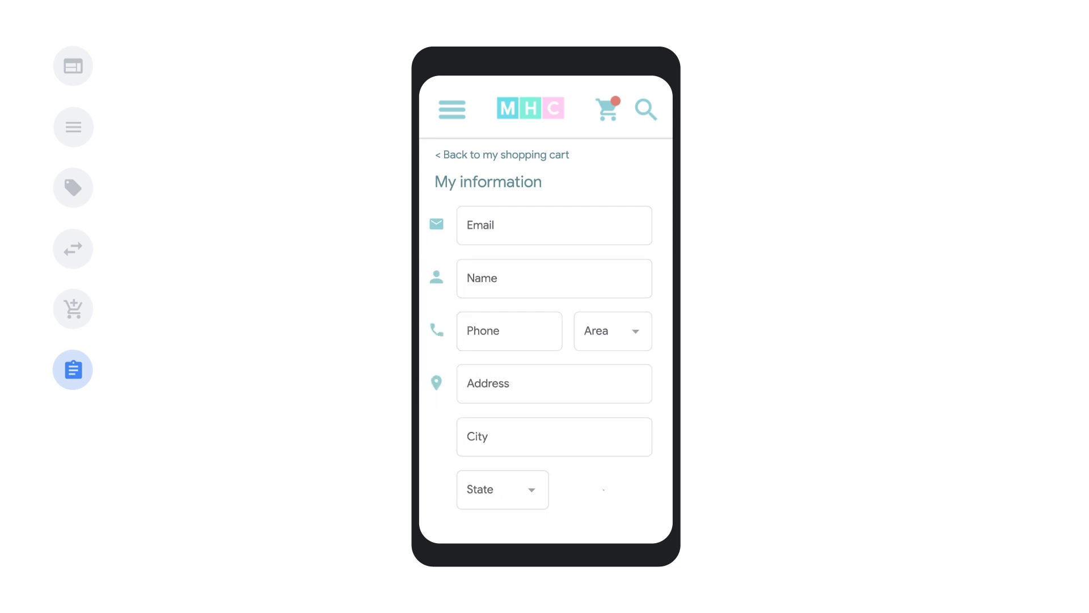
scroll("down", 3)
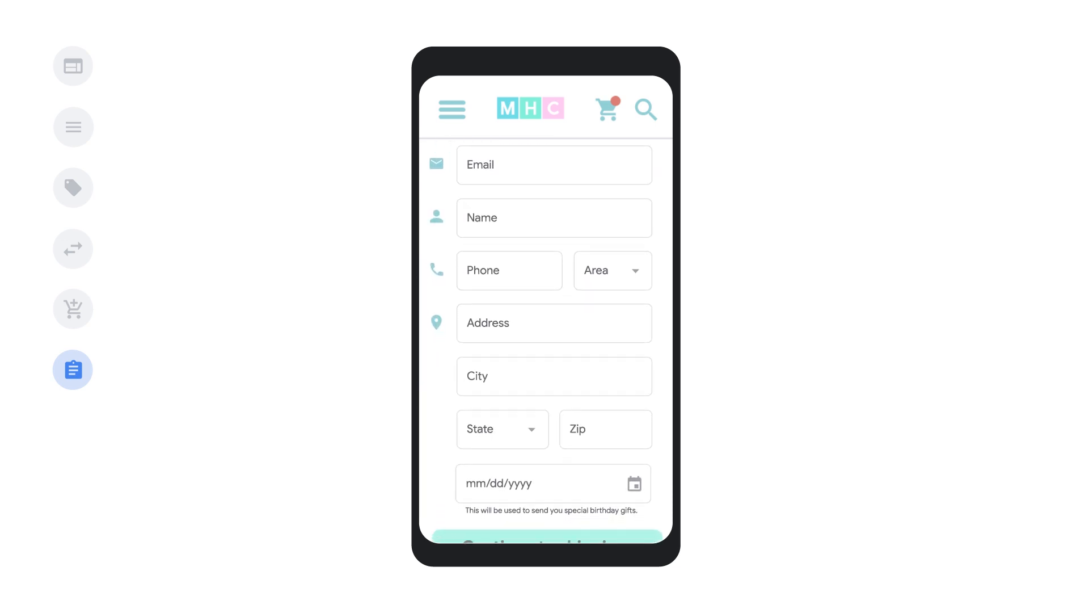
scroll("down", 3)
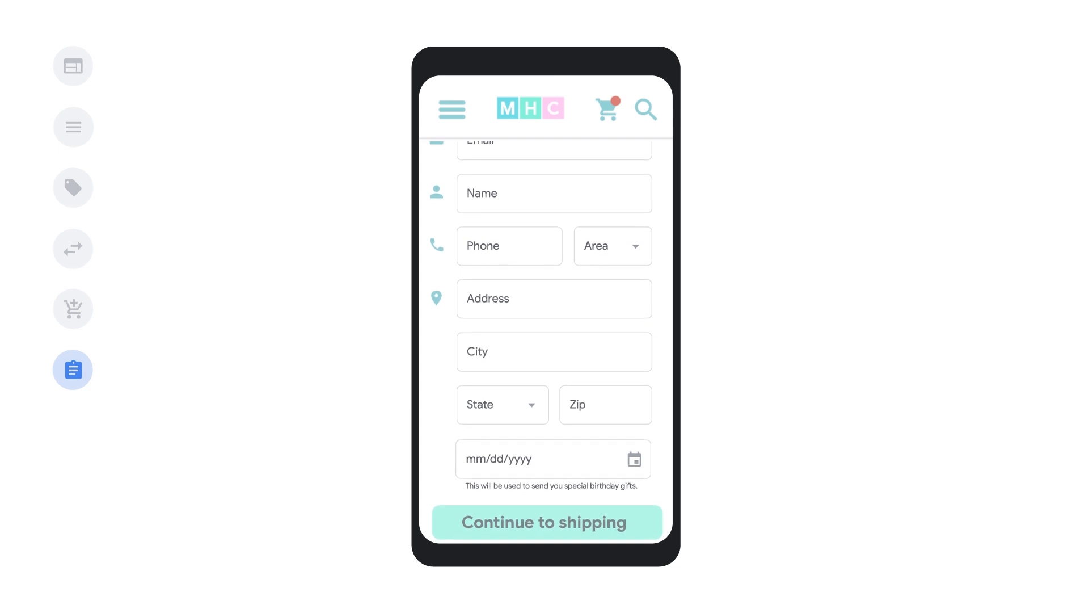